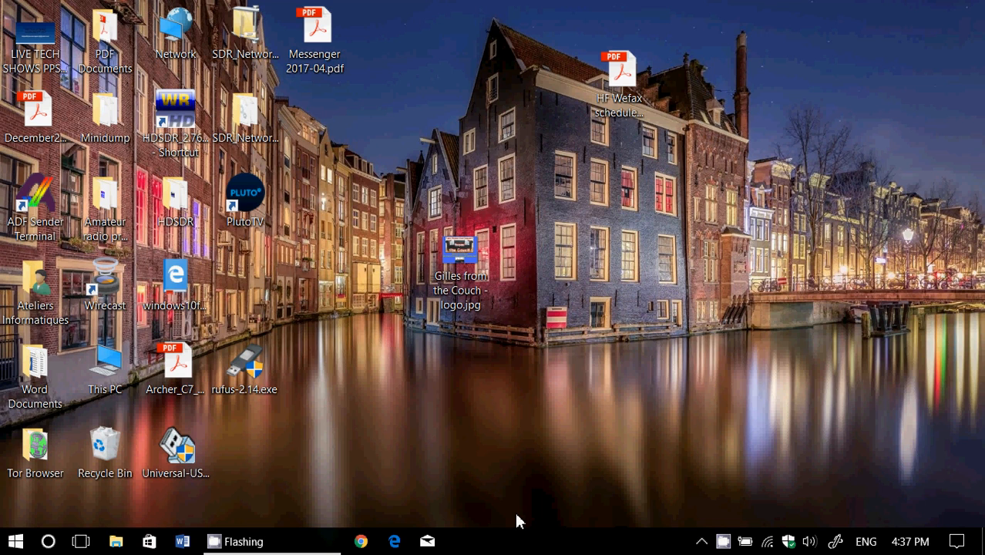
{"action": "mouse_move", "coordinate": [589, 425]}
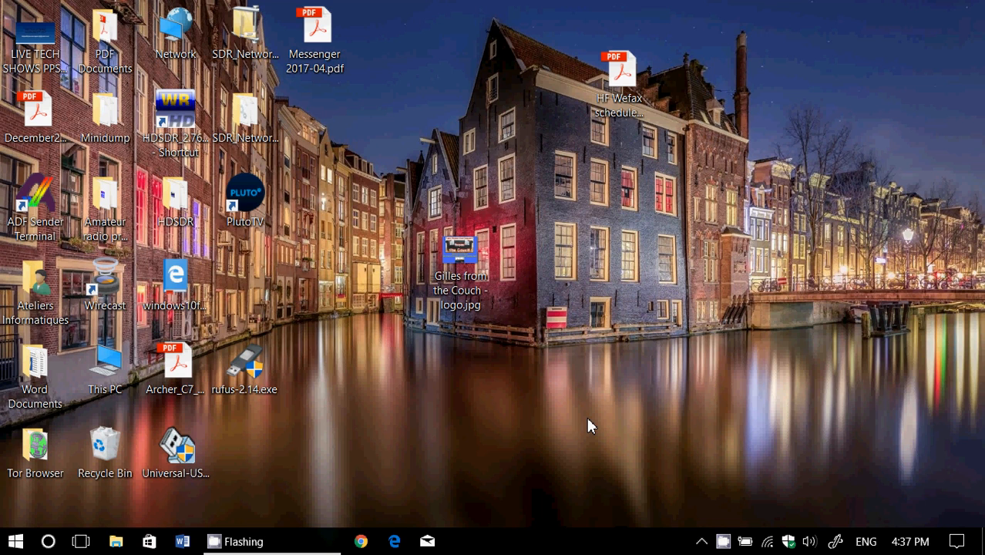
Step: Open the Start menu from the taskbar Start button
{"action": "left_click", "coordinate": [15, 540]}
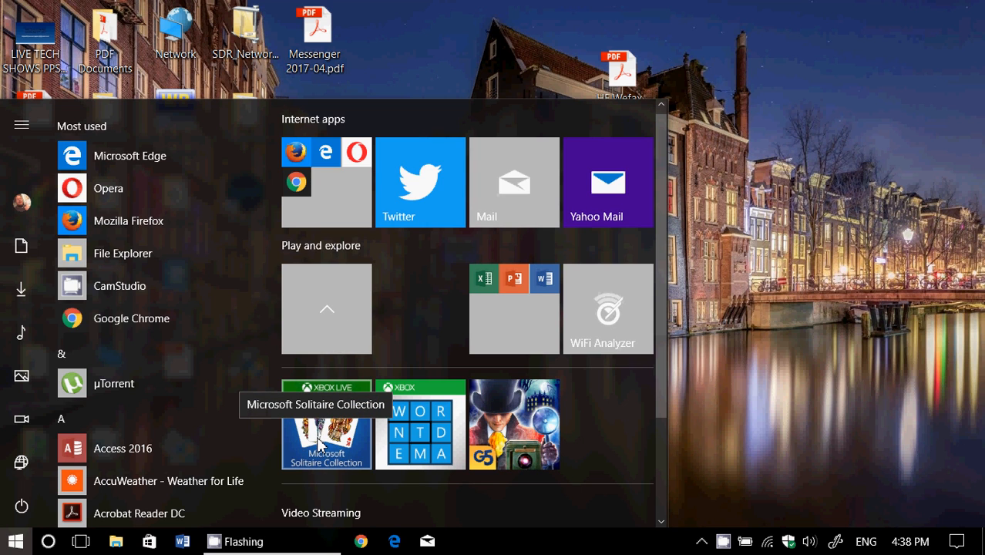
{"action": "mouse_move", "coordinate": [836, 370]}
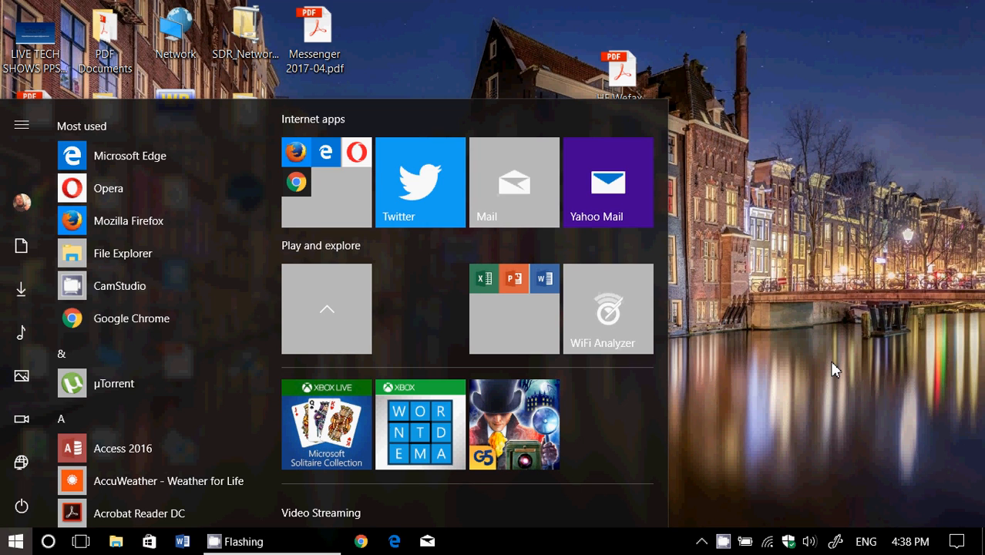
Step: Search the Start menu for 'weather' and launch the Weather app
{"action": "left_click", "coordinate": [15, 540]}
{"action": "type", "text": "weather"}
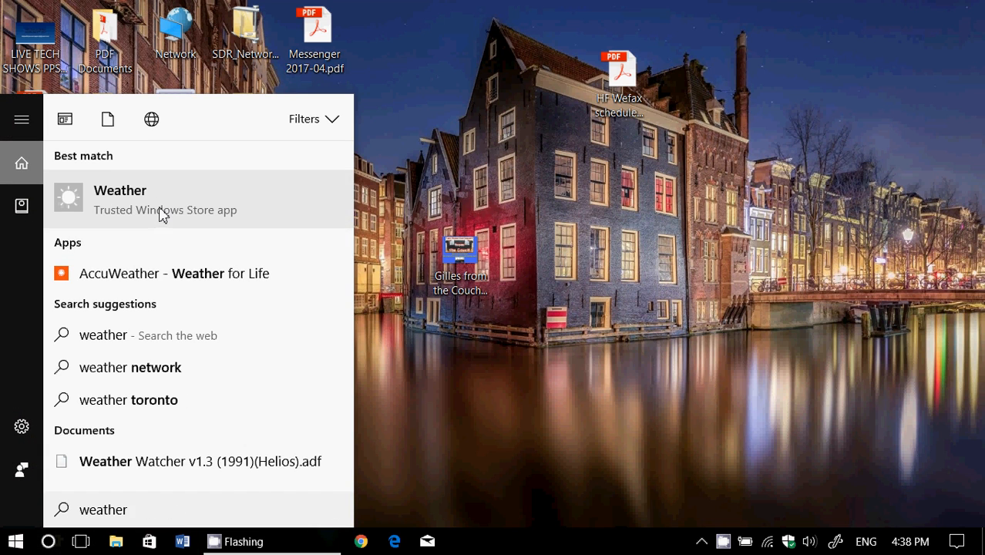
{"action": "left_click", "coordinate": [120, 199]}
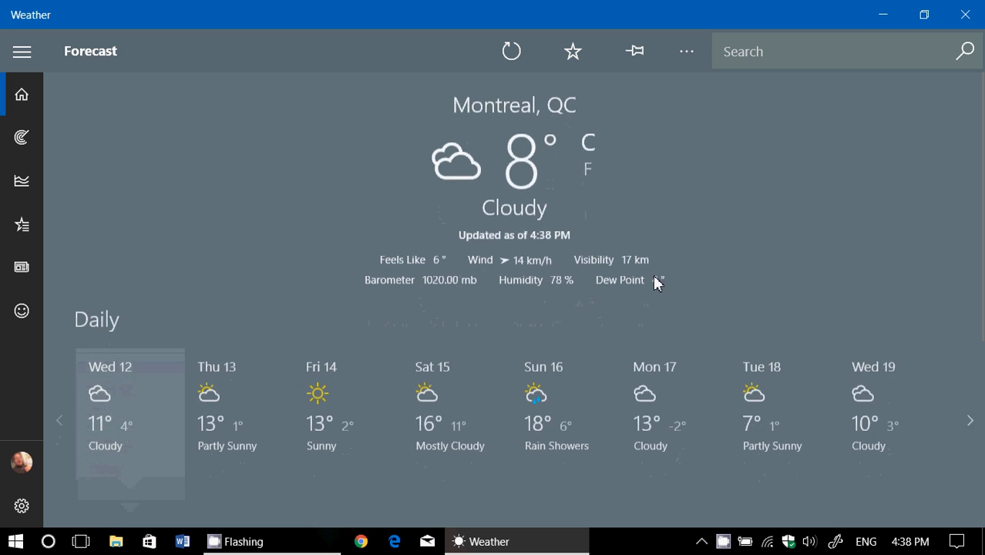
Step: Scroll through the Montreal forecast and My News feed, then close the apps
{"action": "scroll", "scroll_direction": "down", "scroll_amount": 3}
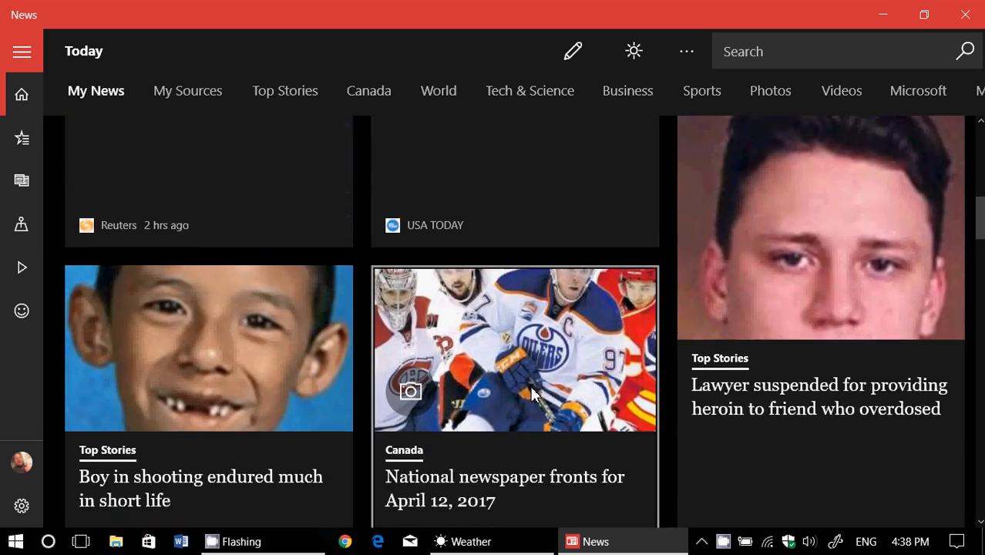
{"action": "scroll", "scroll_direction": "down", "scroll_amount": 3}
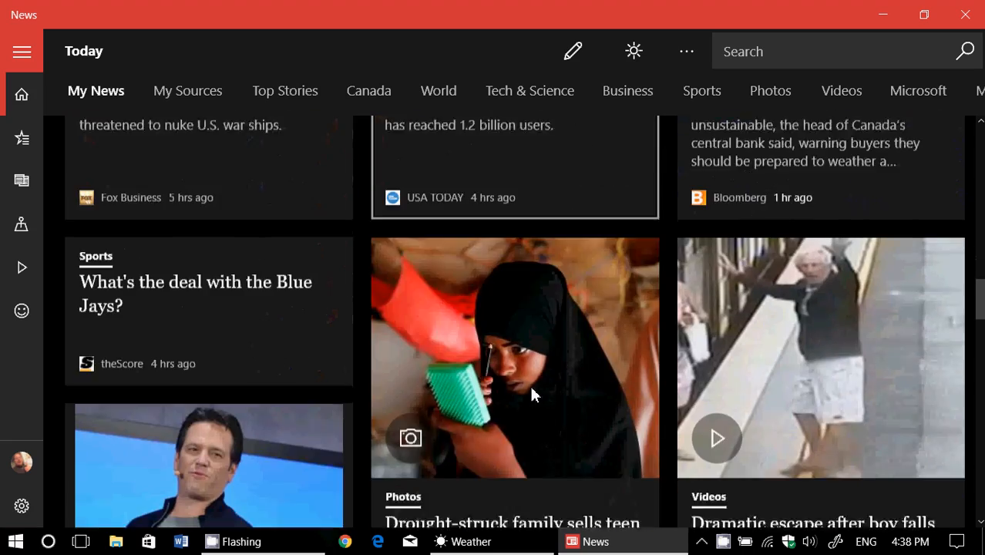
{"action": "scroll", "scroll_direction": "down", "scroll_amount": 3}
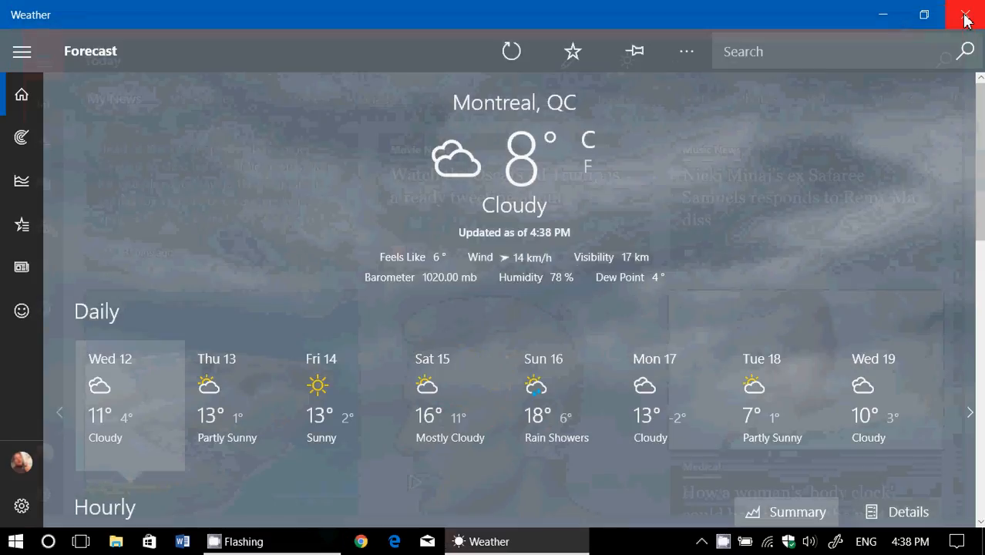
{"action": "left_click", "coordinate": [965, 14]}
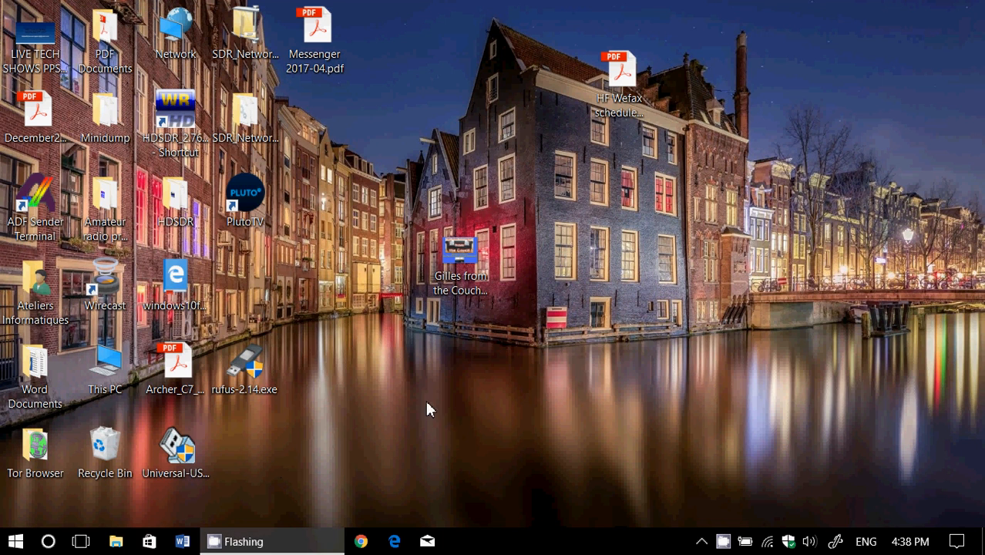
{"action": "mouse_move", "coordinate": [492, 470]}
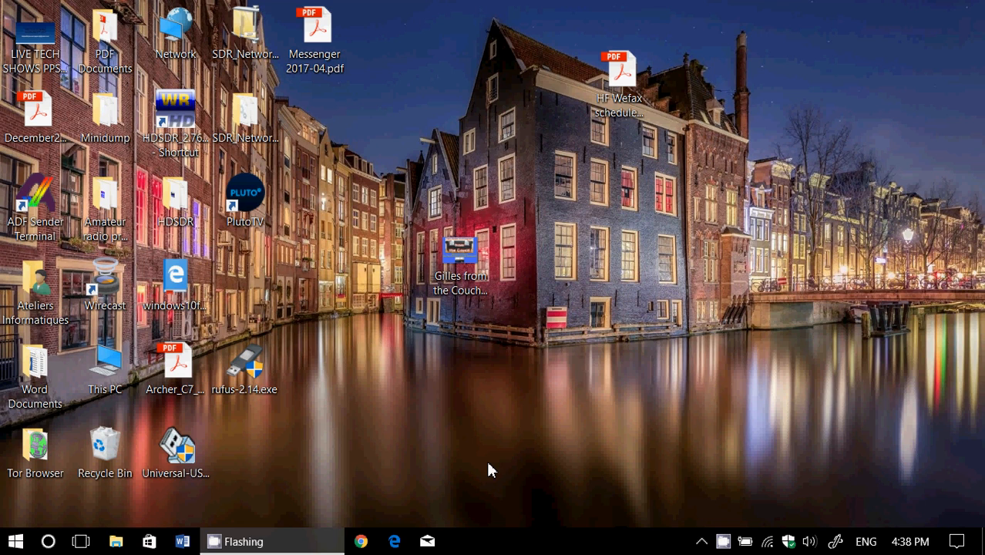
{"action": "mouse_move", "coordinate": [468, 464]}
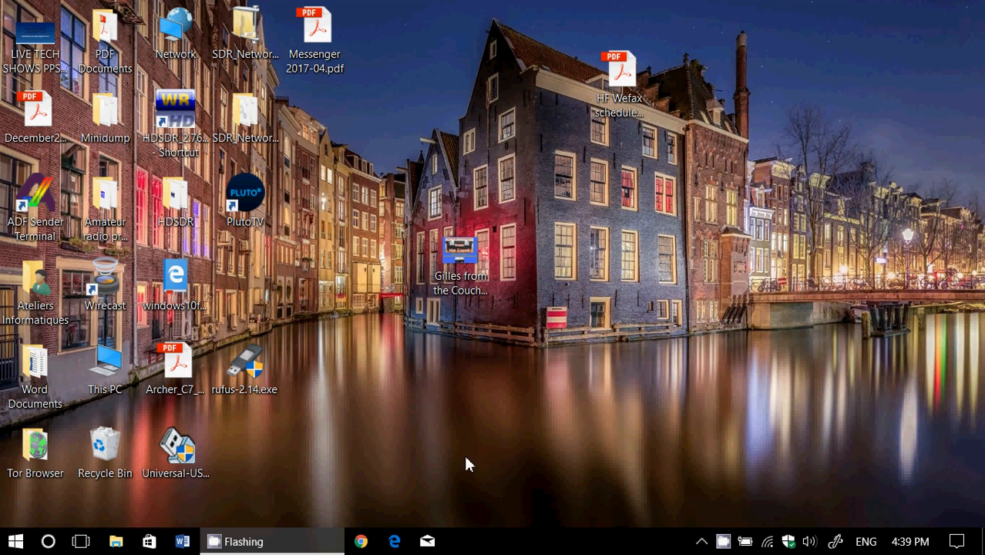
{"action": "mouse_move", "coordinate": [366, 483]}
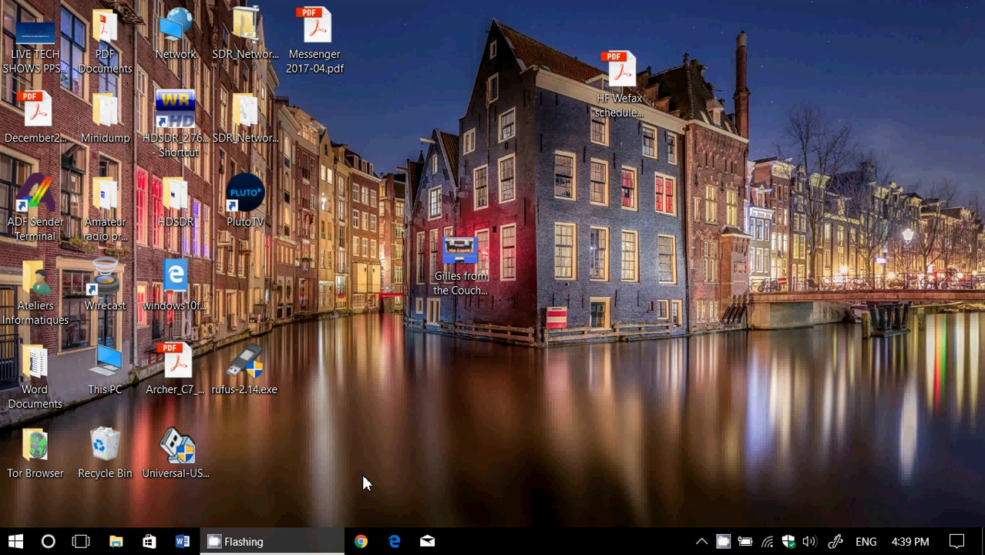
{"action": "mouse_move", "coordinate": [549, 405]}
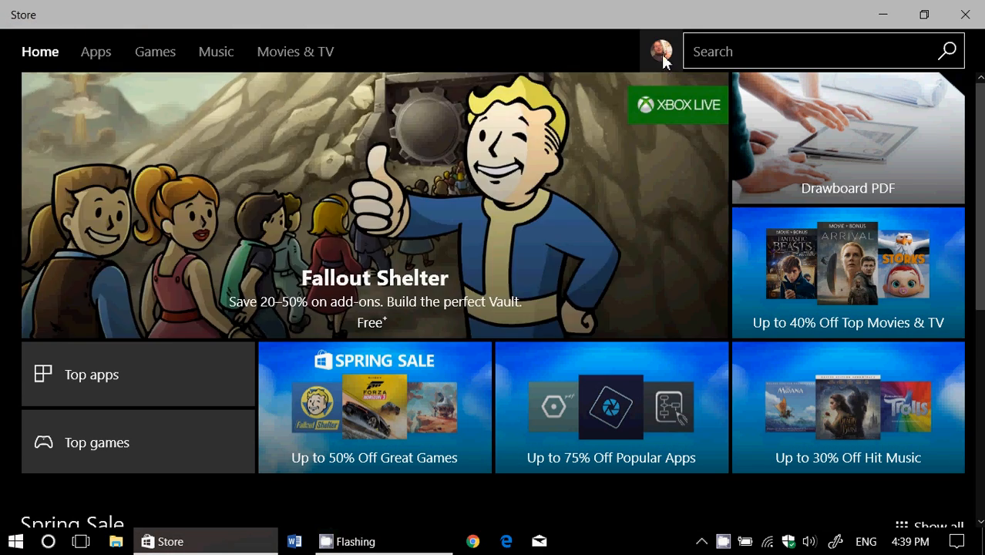
Step: Go to Downloads and updates from the account menu and check for updates
{"action": "left_click", "coordinate": [660, 50]}
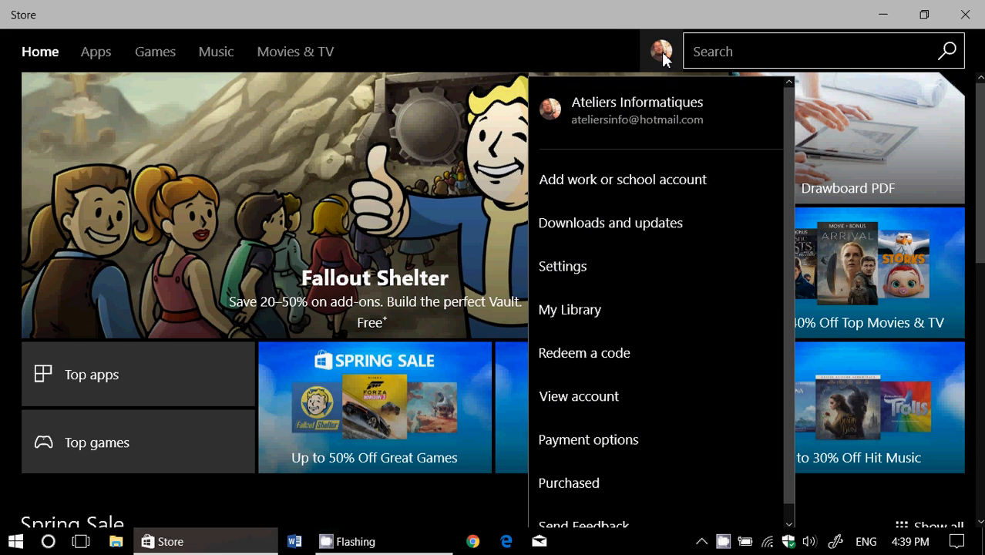
{"action": "left_click", "coordinate": [610, 222]}
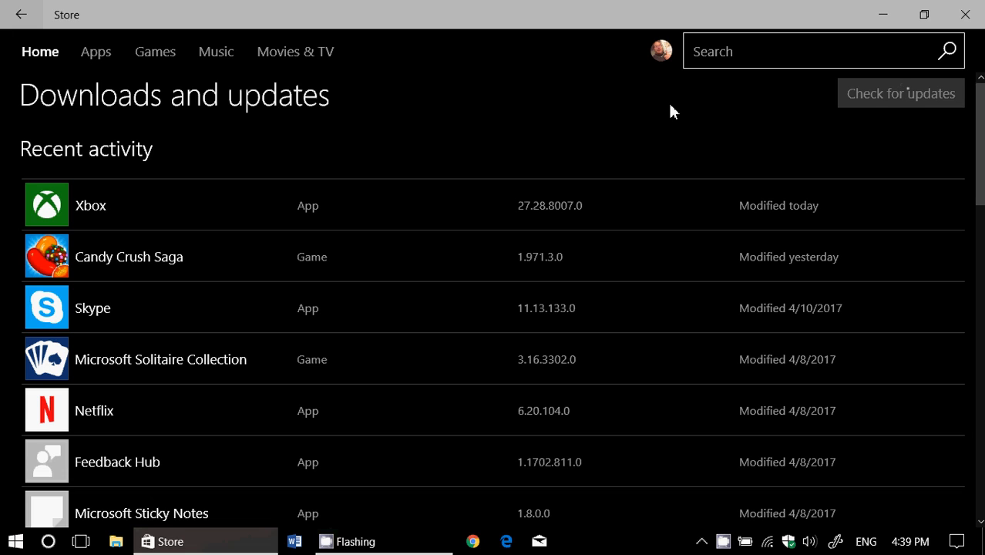
{"action": "left_click", "coordinate": [900, 94]}
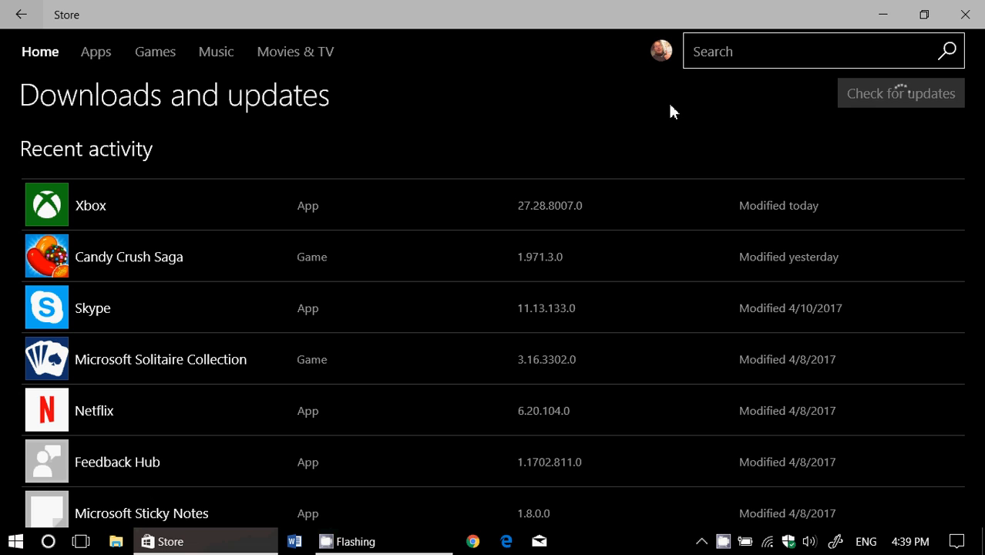
Step: Run Check for updates again so the Mail and Calendar update downloads
{"action": "left_click", "coordinate": [900, 92]}
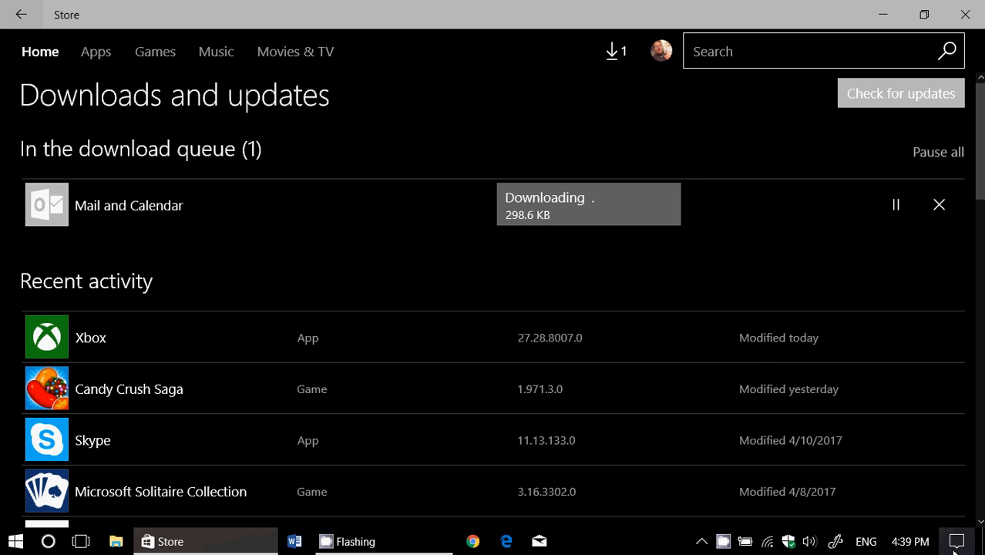
{"action": "left_click", "coordinate": [956, 541]}
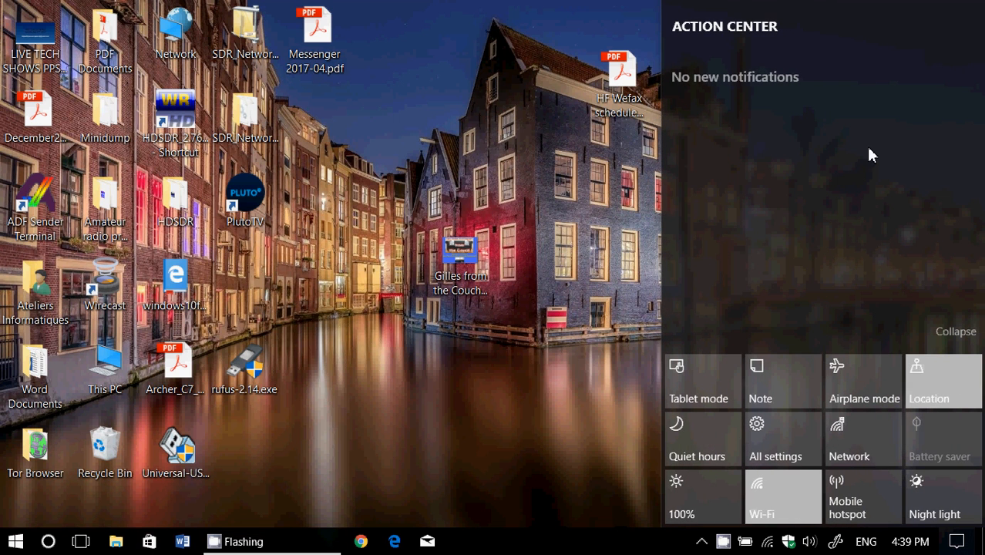
{"action": "mouse_move", "coordinate": [805, 77]}
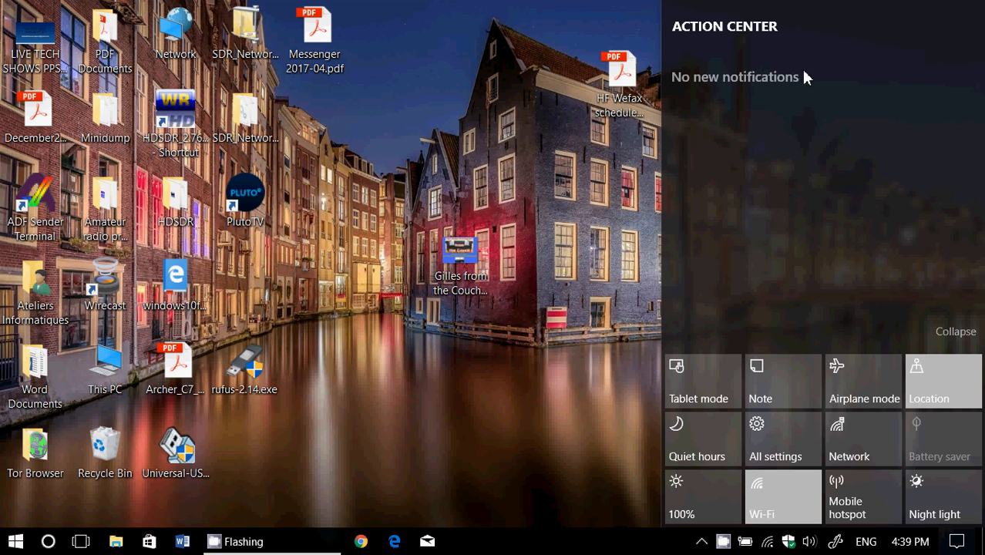
{"action": "mouse_move", "coordinate": [842, 75]}
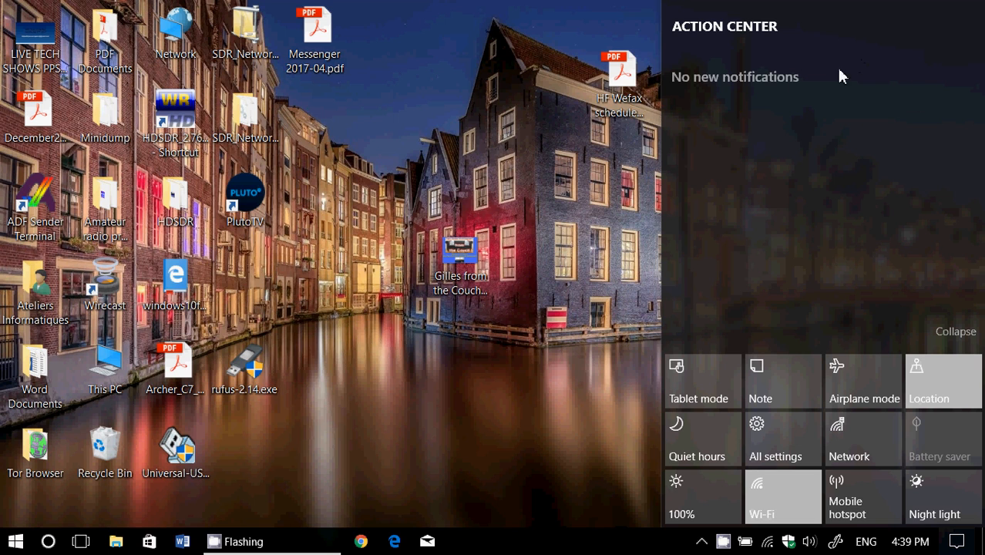
{"action": "left_click", "coordinate": [308, 475]}
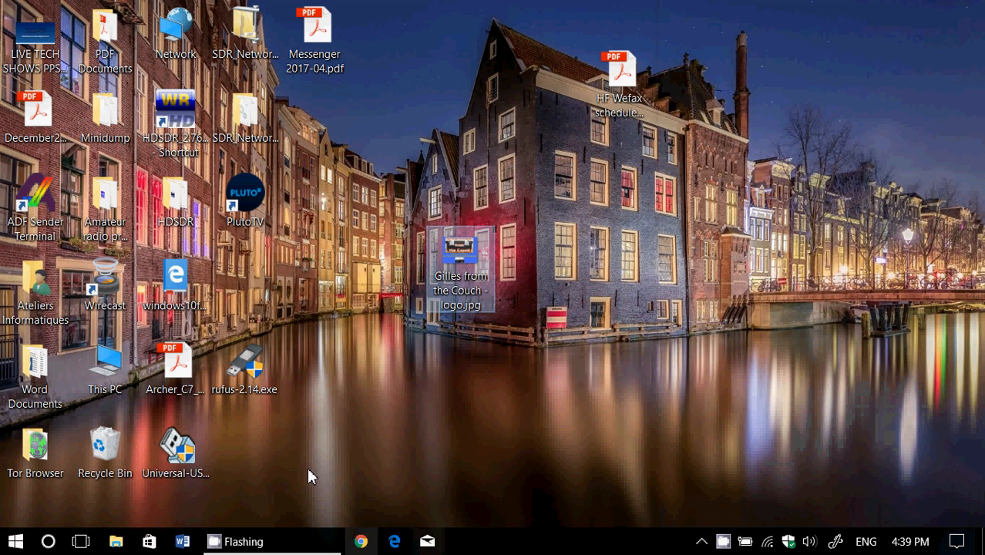
{"action": "left_click", "coordinate": [148, 540]}
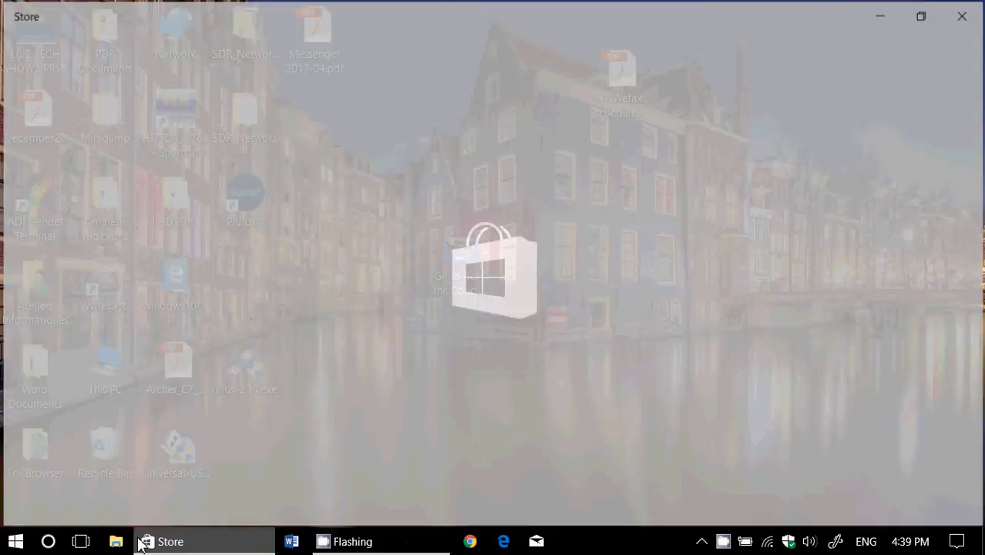
Step: Confirm the 7.87 MB Mail and Calendar download finished, close the Store, bring up the recorder
{"action": "left_click", "coordinate": [169, 540]}
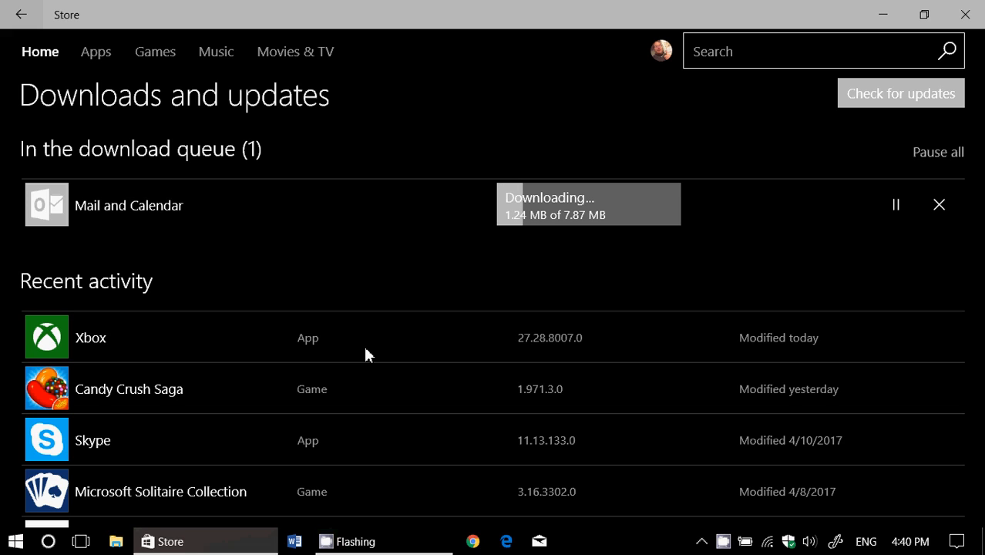
{"action": "scroll", "scroll_direction": "down", "scroll_amount": 3}
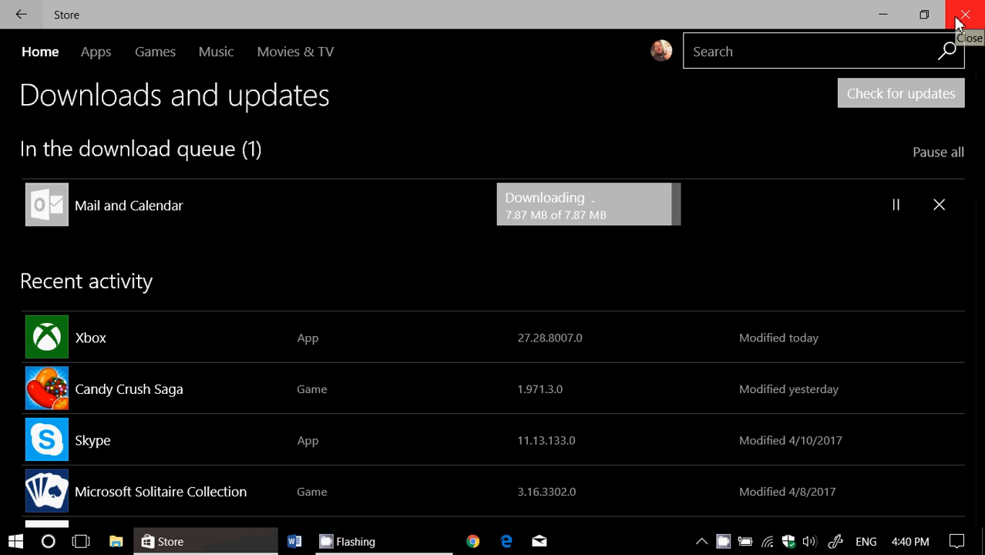
{"action": "left_click", "coordinate": [965, 14]}
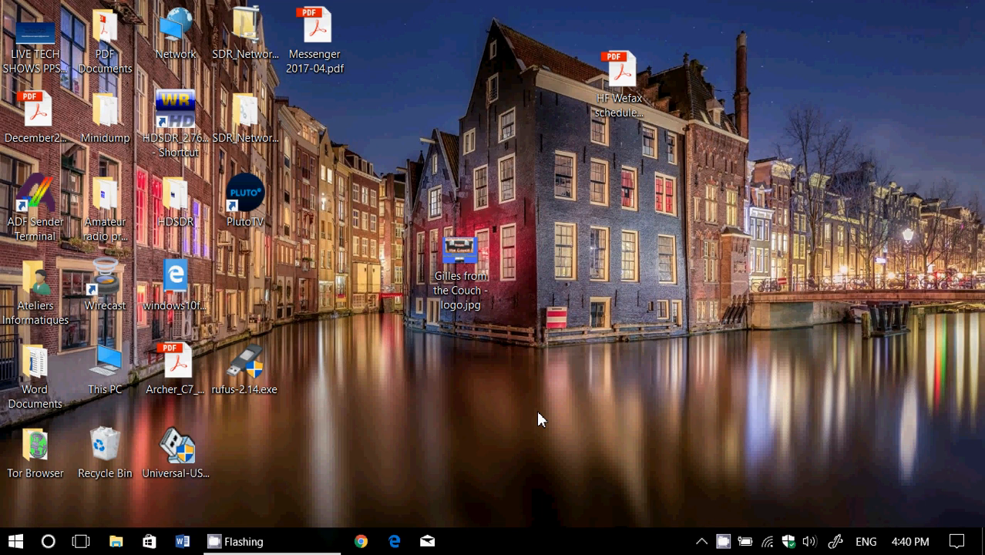
{"action": "mouse_move", "coordinate": [722, 541]}
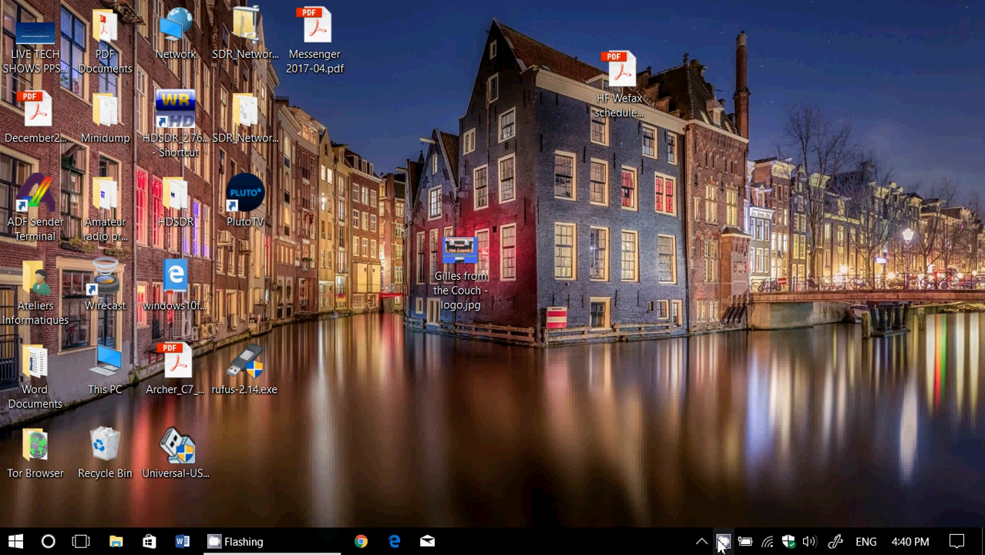
{"action": "left_click", "coordinate": [721, 540]}
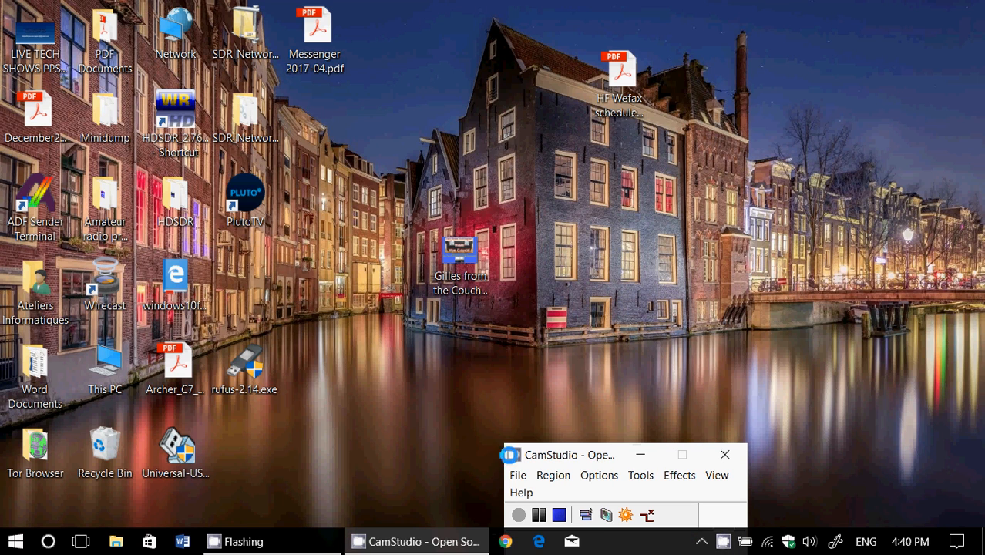